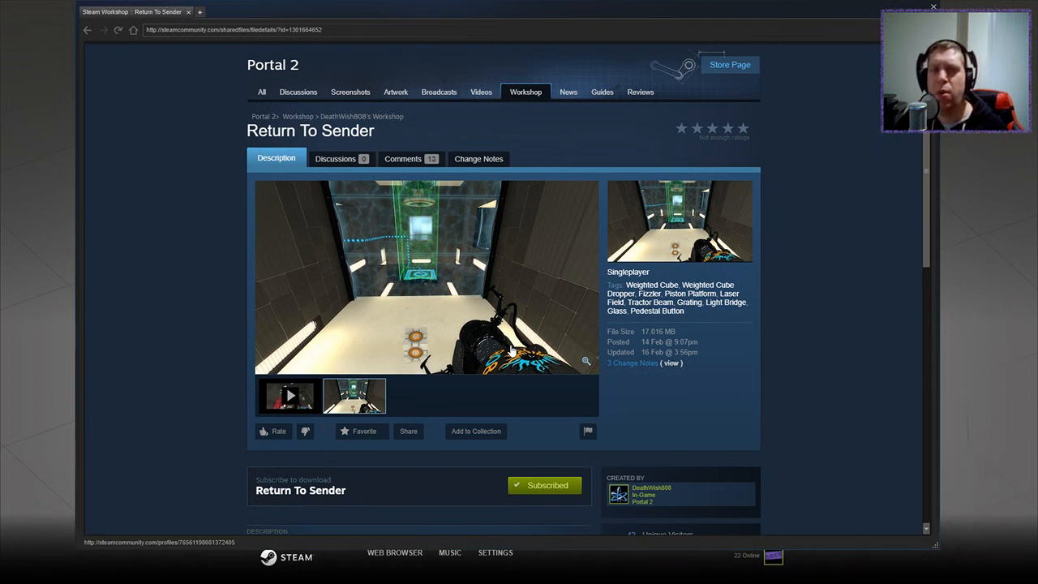
Start the queued Return To Sender chamber from My Queue.
{"action": "scroll", "scroll_direction": "down", "scroll_amount": 3}
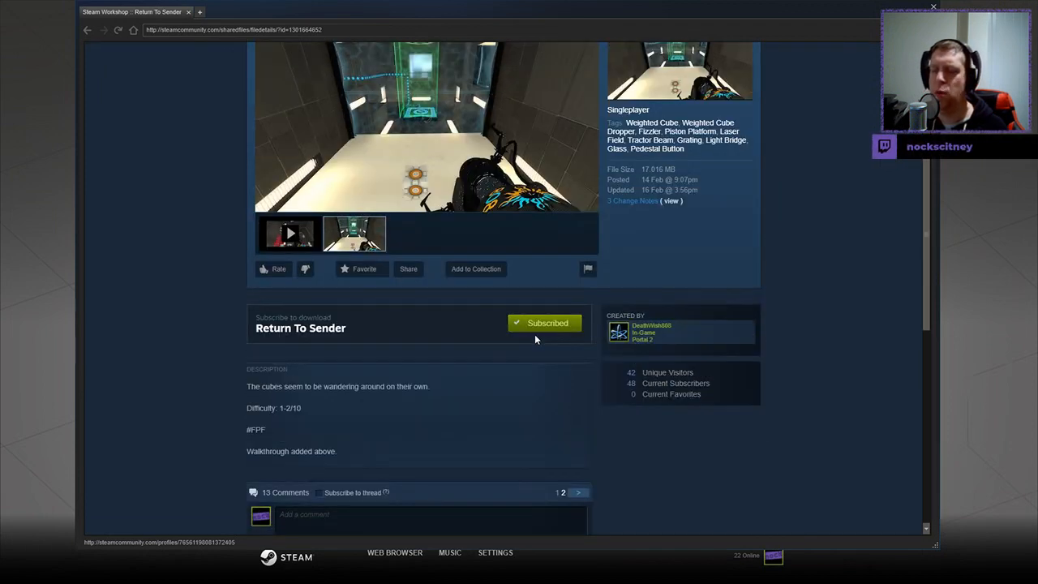
{"action": "mouse_move", "coordinate": [470, 400]}
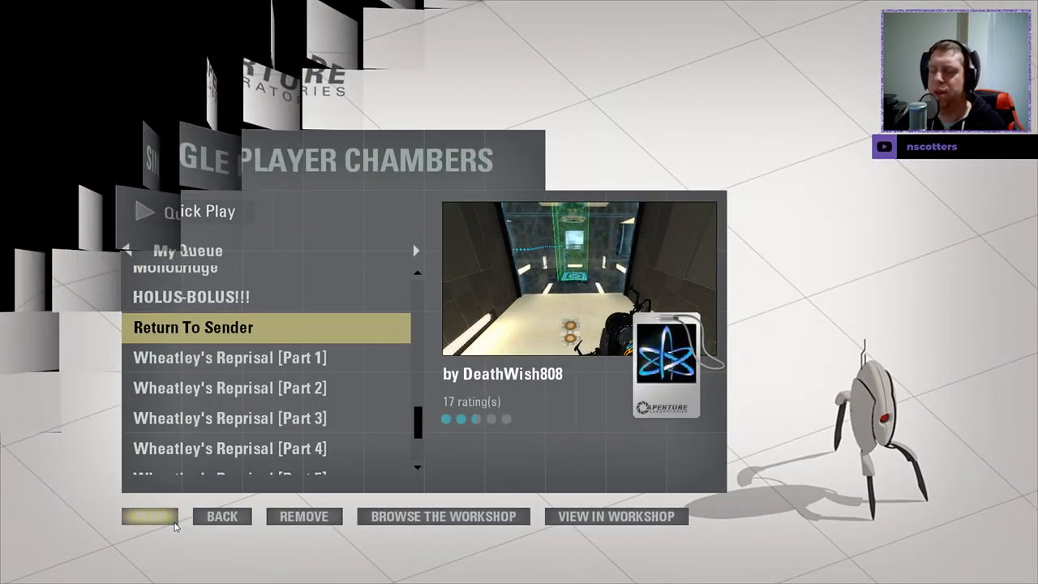
{"action": "left_click", "coordinate": [148, 516]}
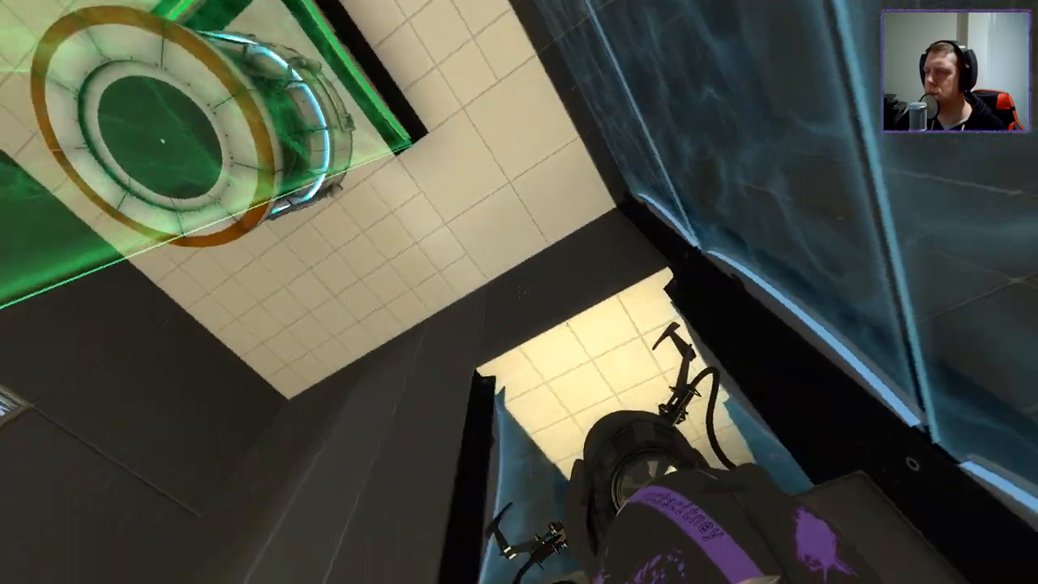
Fire an orange portal onto the ceiling panel beside the green beam.
{"action": "left_click", "coordinate": [519, 292]}
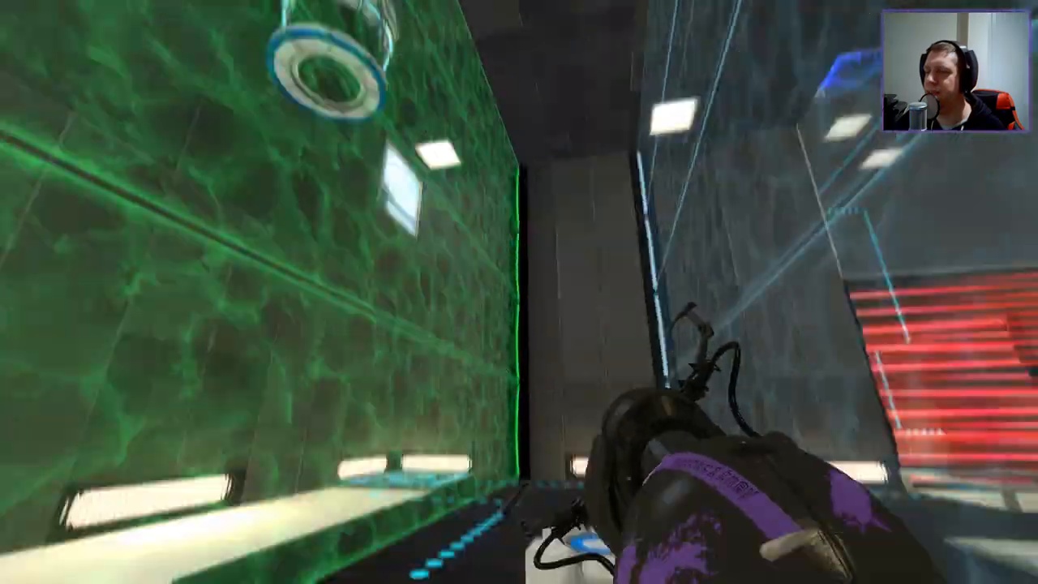
{"action": "mouse_move", "coordinate": [519, 291]}
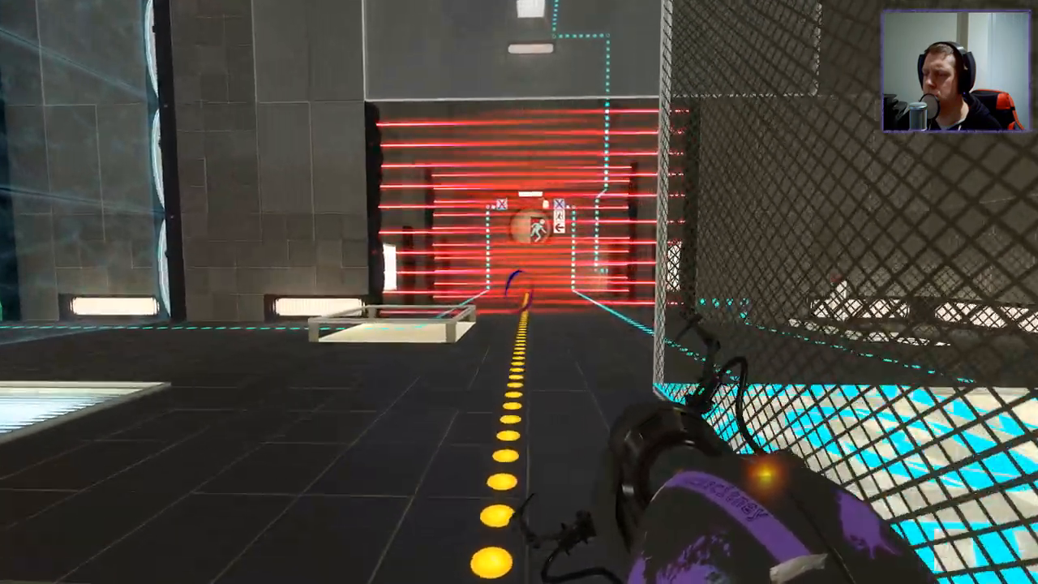
{"action": "mouse_move", "coordinate": [518, 292]}
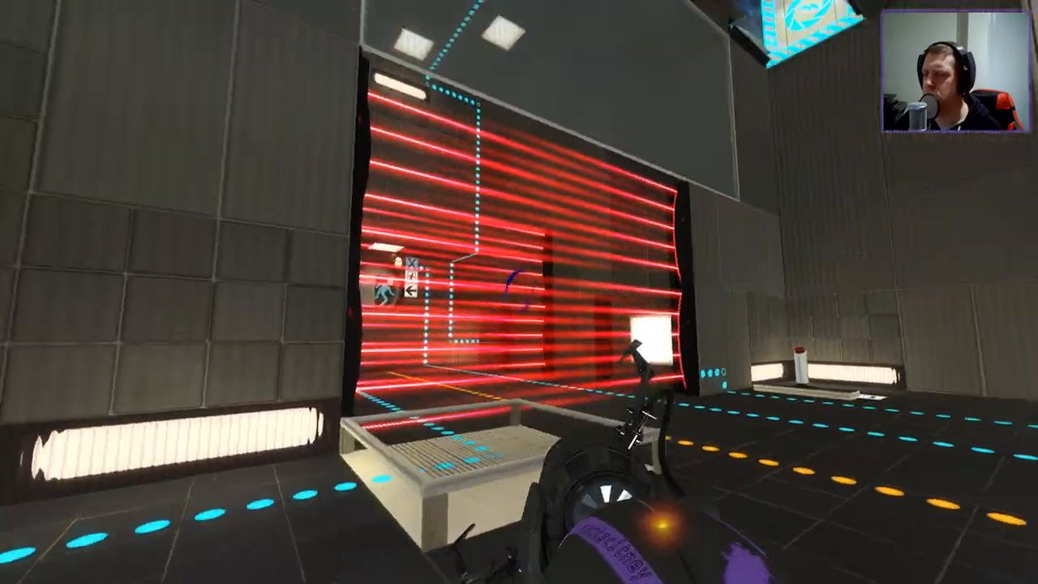
{"action": "mouse_move", "coordinate": [518, 291]}
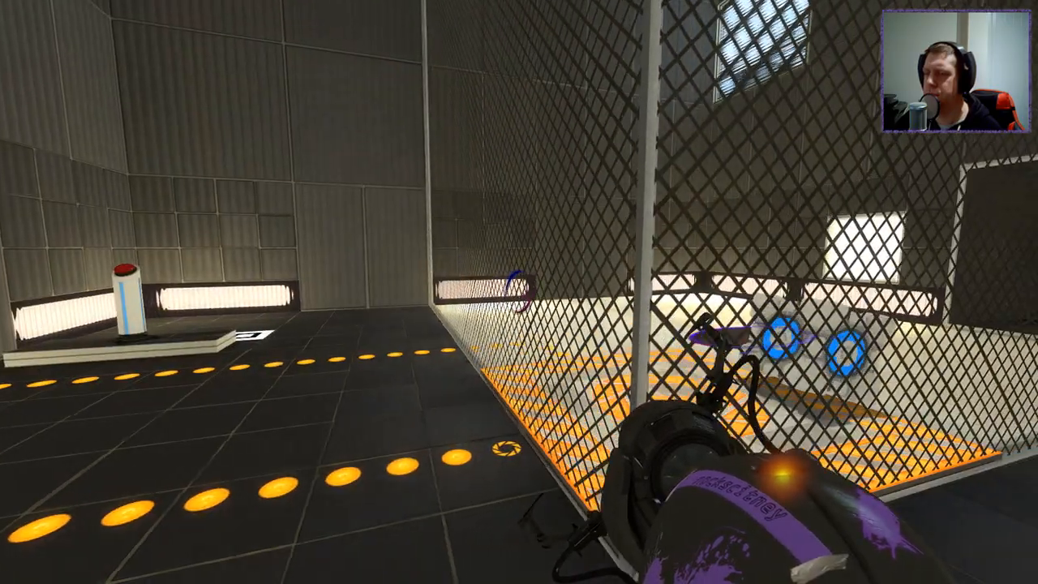
{"action": "mouse_move", "coordinate": [519, 243]}
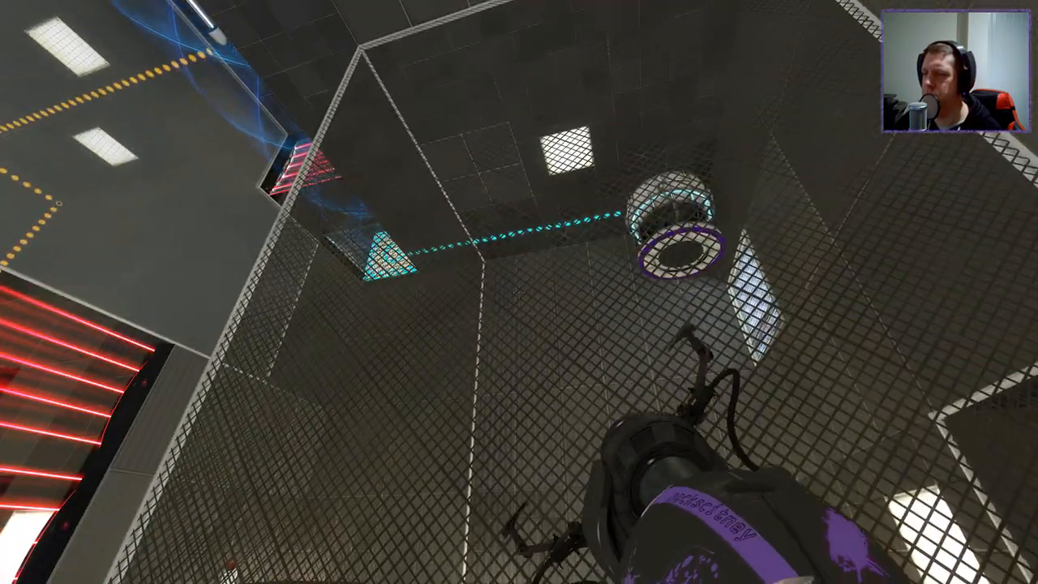
{"action": "mouse_move", "coordinate": [519, 292]}
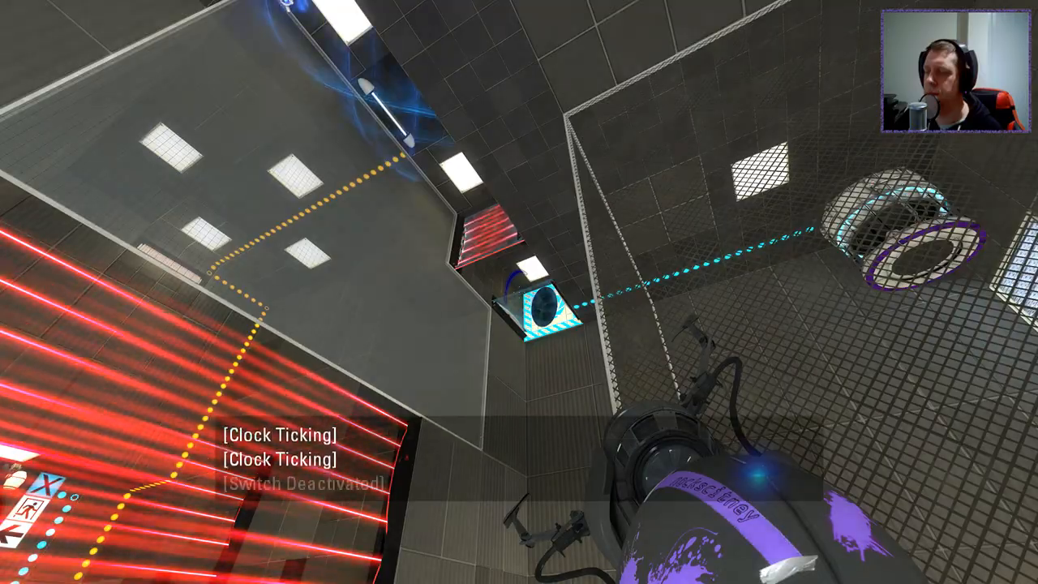
{"action": "mouse_move", "coordinate": [518, 292]}
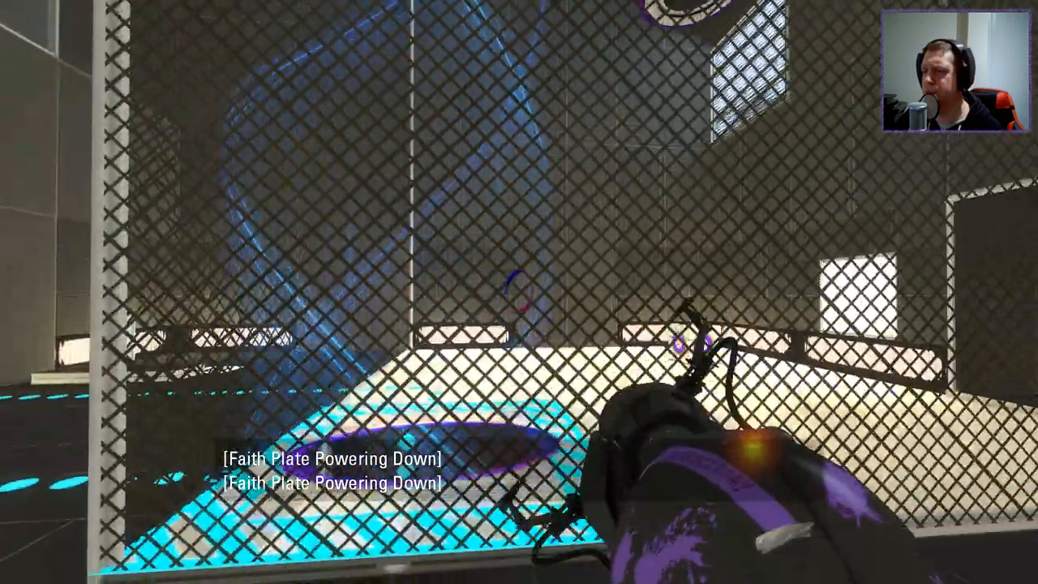
{"action": "mouse_move", "coordinate": [519, 292]}
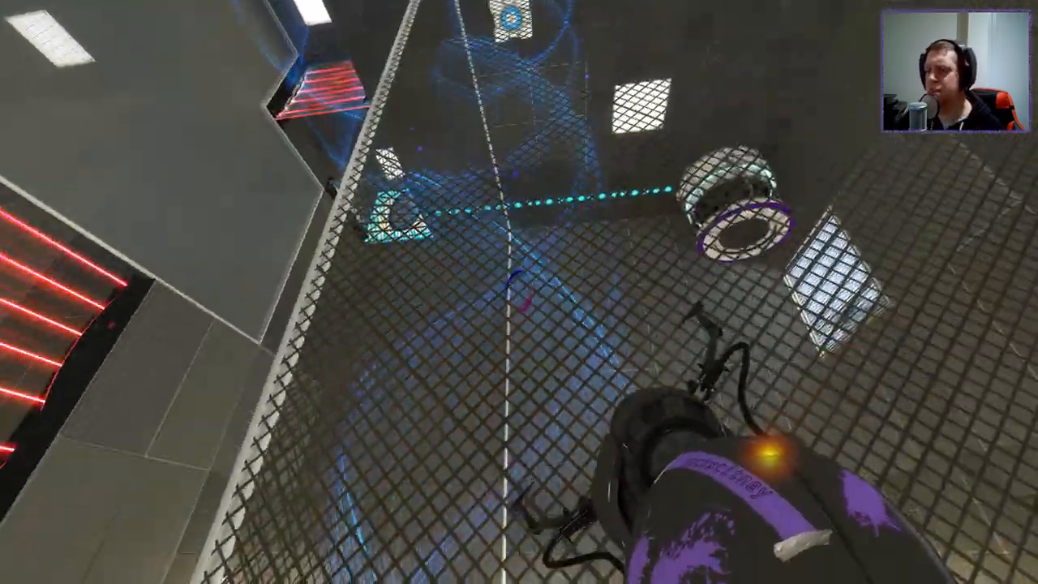